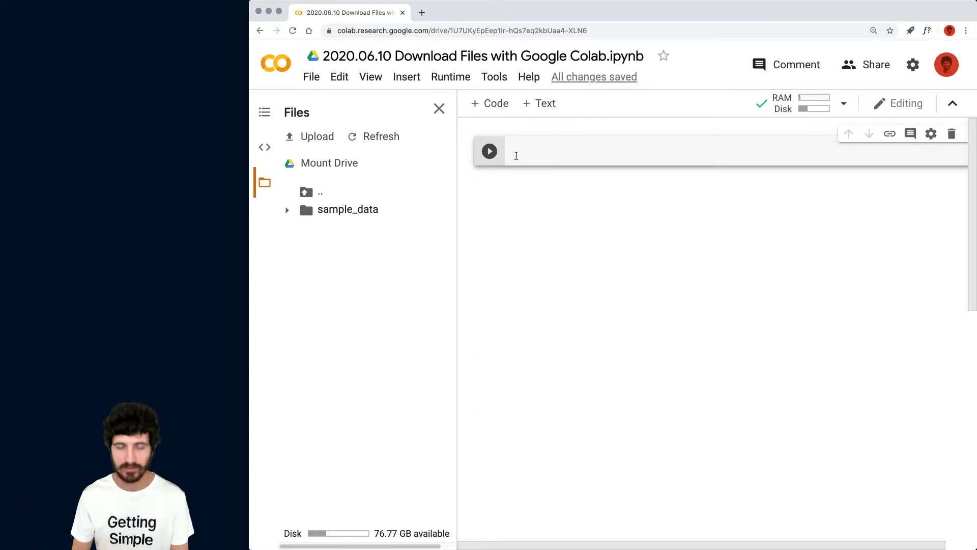
Step: Create an empty new-file.txt with the shell command !touch new-file.txt
type("!")
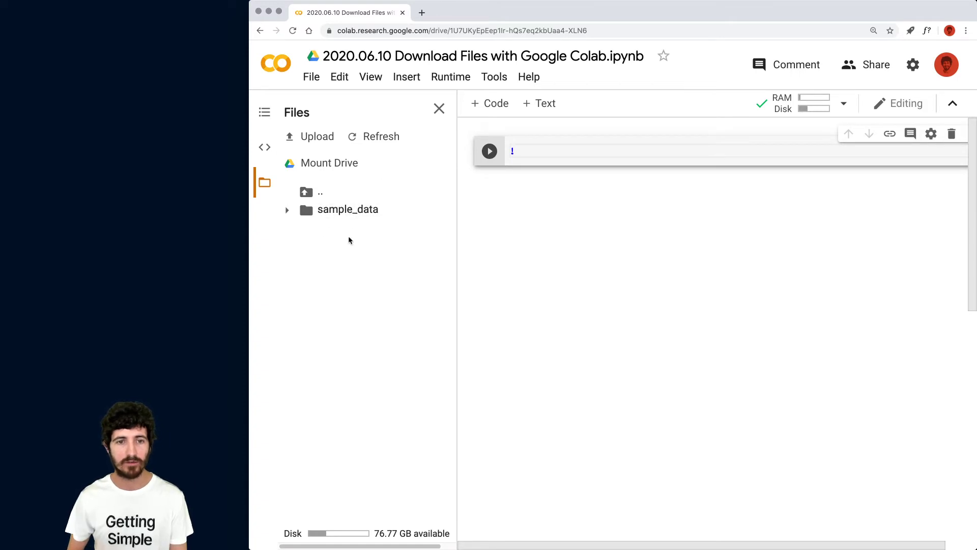
type("touch new")
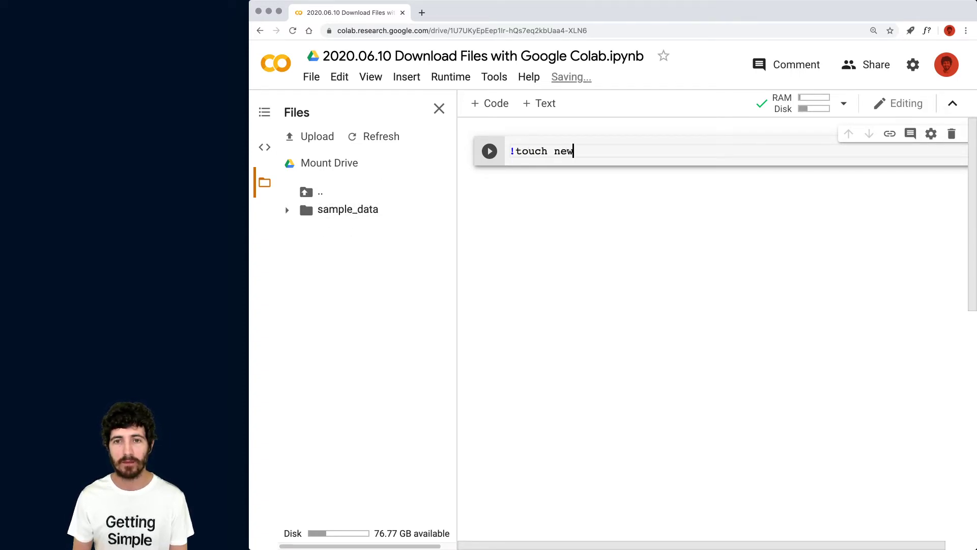
type("-file.txt")
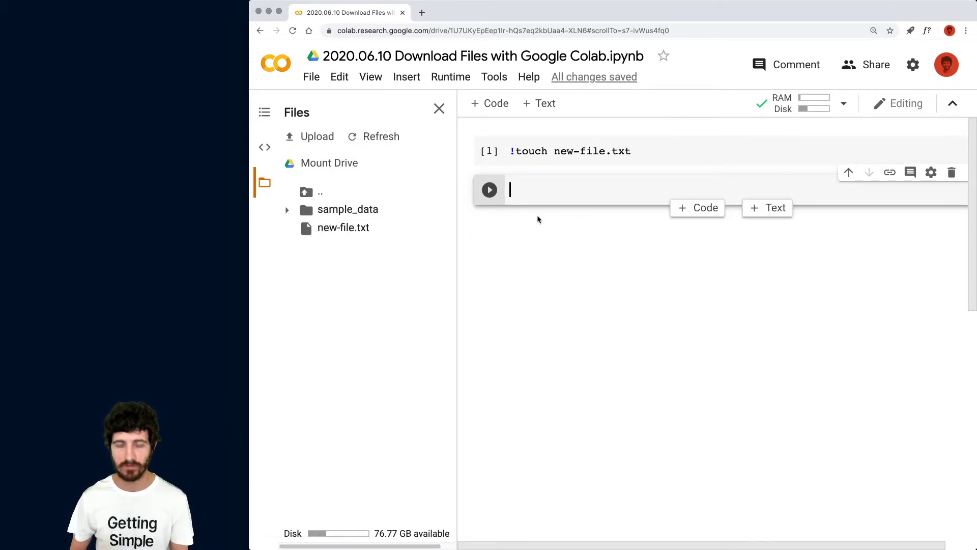
Step: Write 'My text contents' into another-file.txt with !echo redirected to the file
type("!")
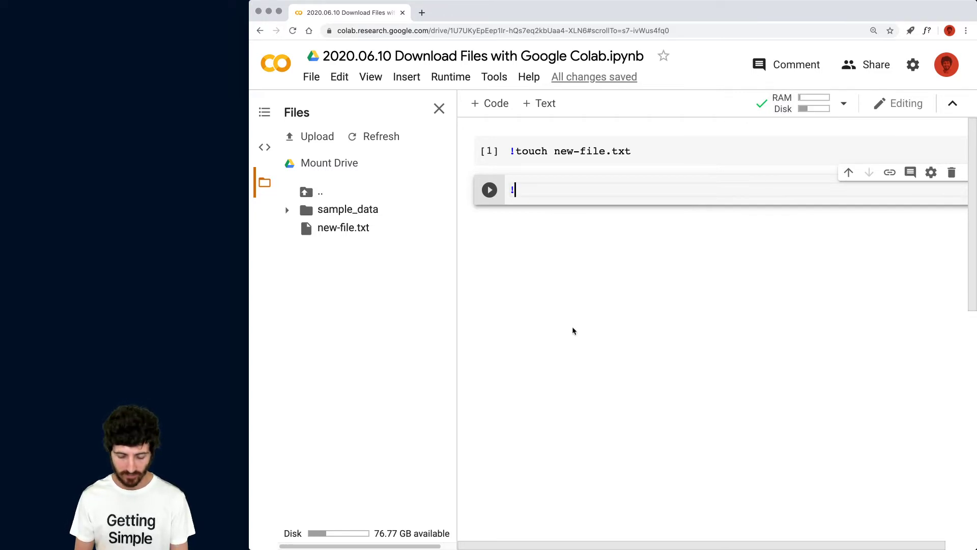
type("echo \"\"")
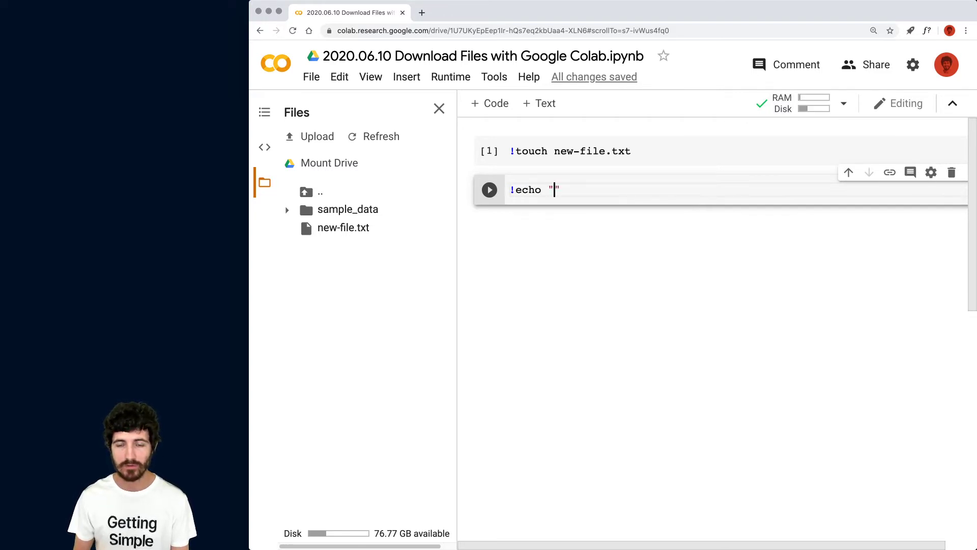
type("My text")
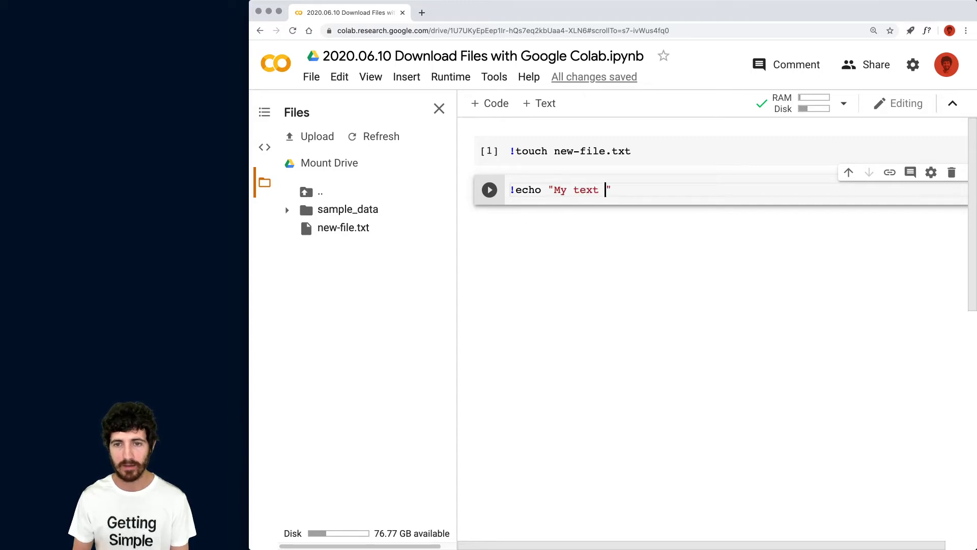
type("contents\" >")
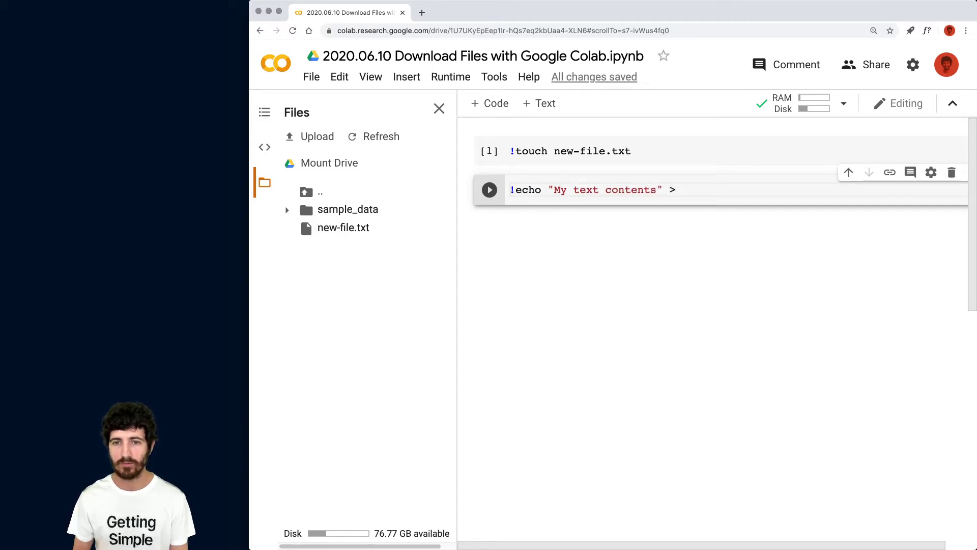
type("another-file.txt")
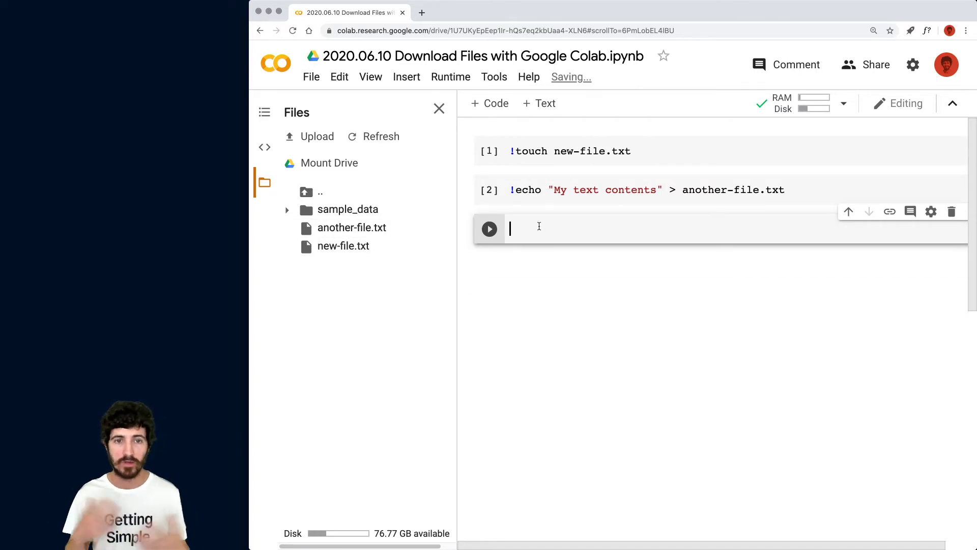
Step: Import the files module with 'from google.colab import files'
type("import")
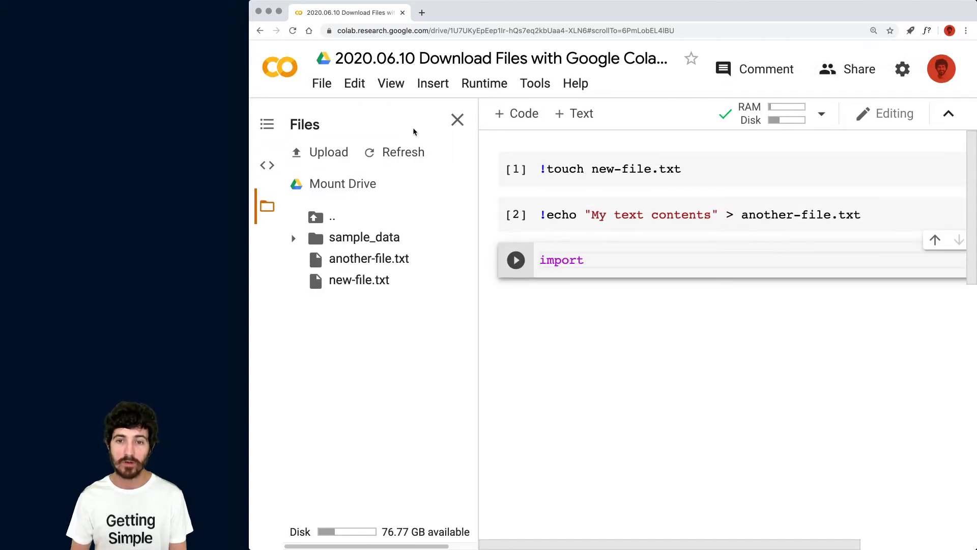
type("from google.cl")
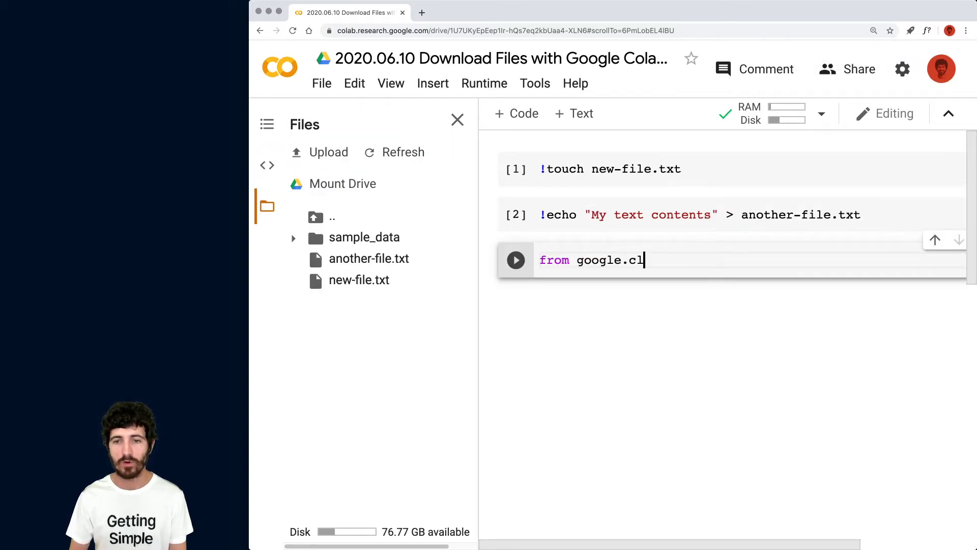
type("ab import files")
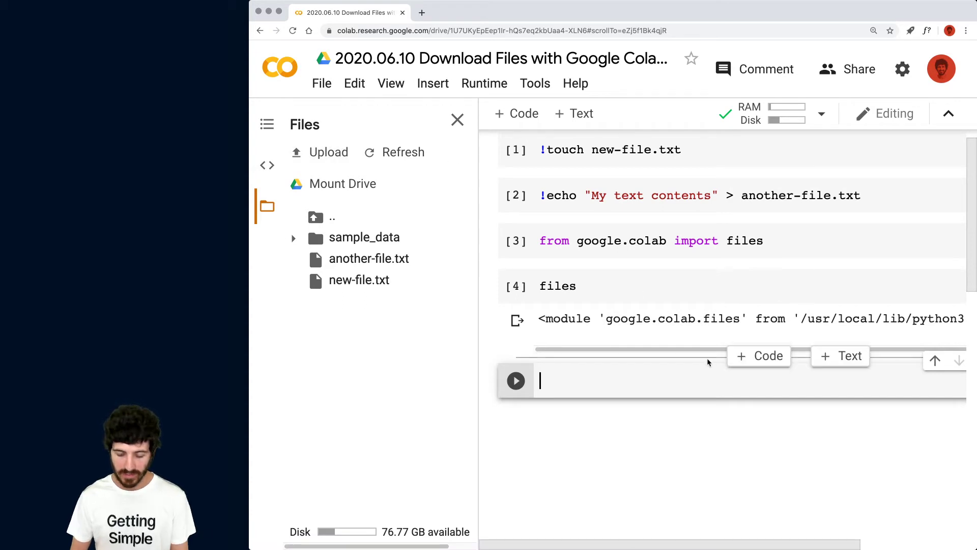
scroll("down", 3)
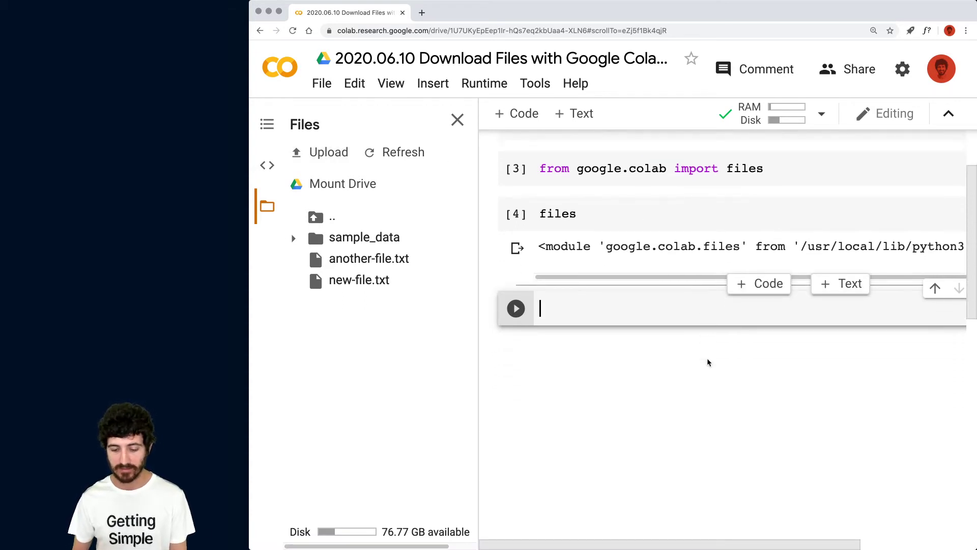
scroll("down", 3)
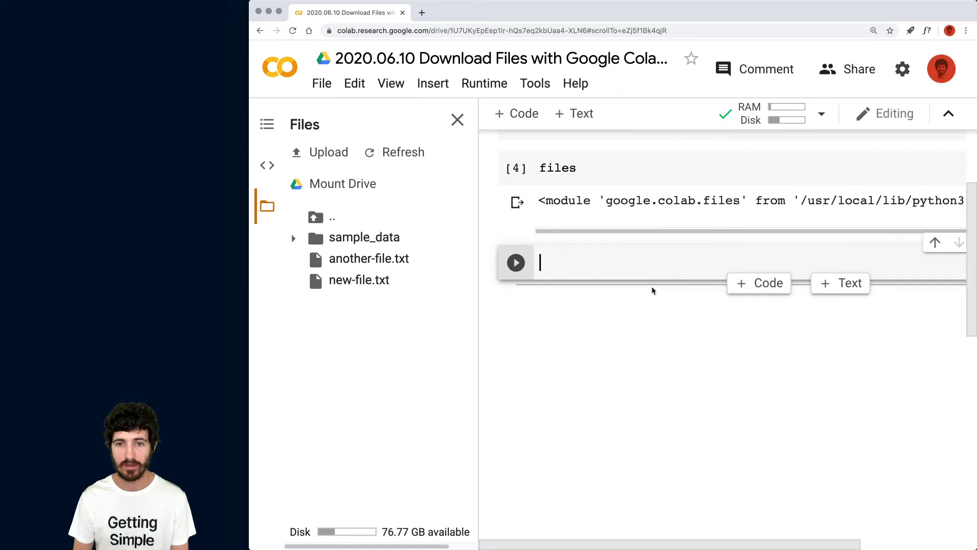
Step: Write files.download calls for another-file.txt and new-text.txt in a new cell
type("files.")
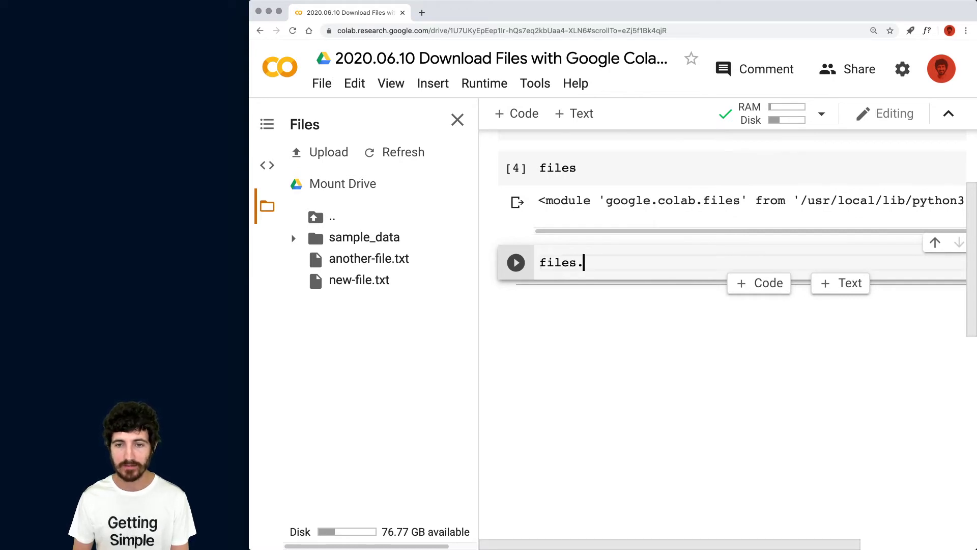
type("download('another-file.txt")
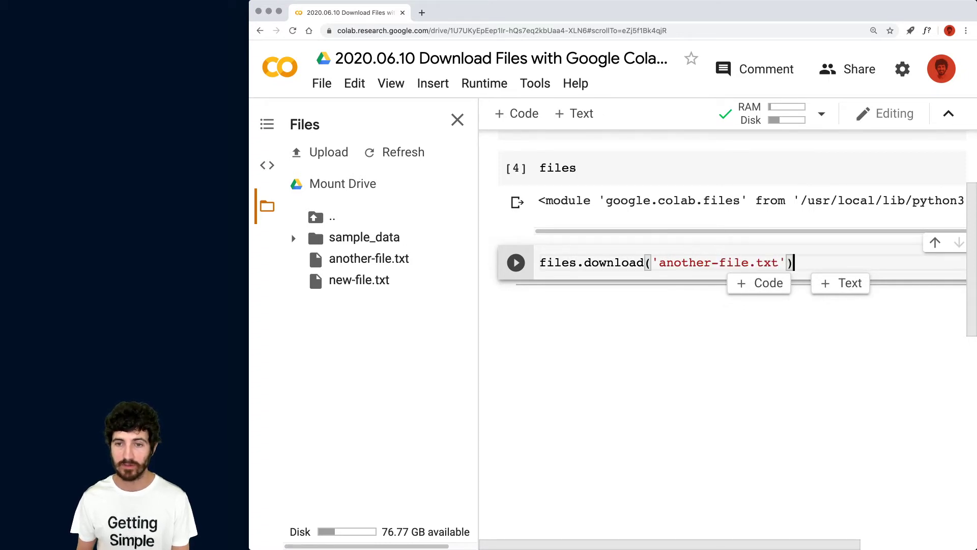
type("files.downloa")
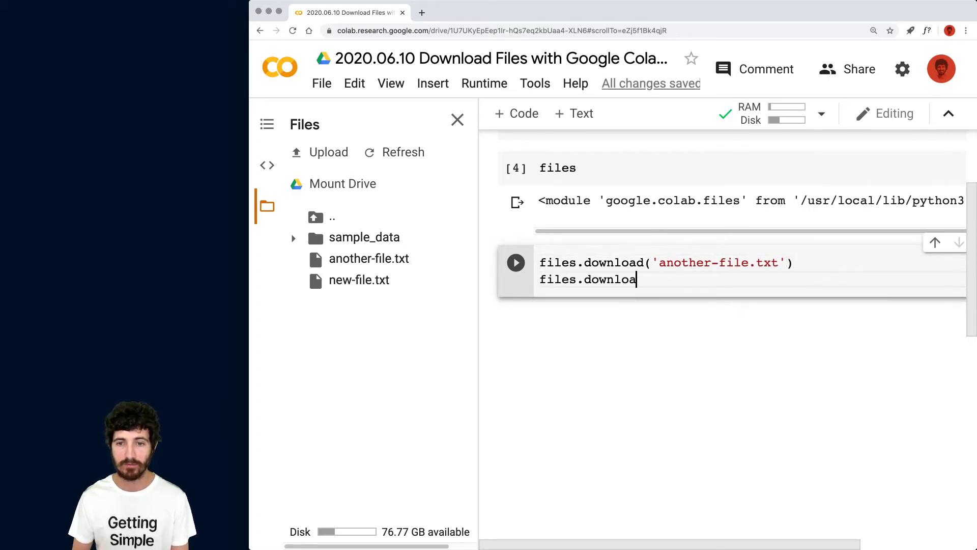
type("d('new-text')")
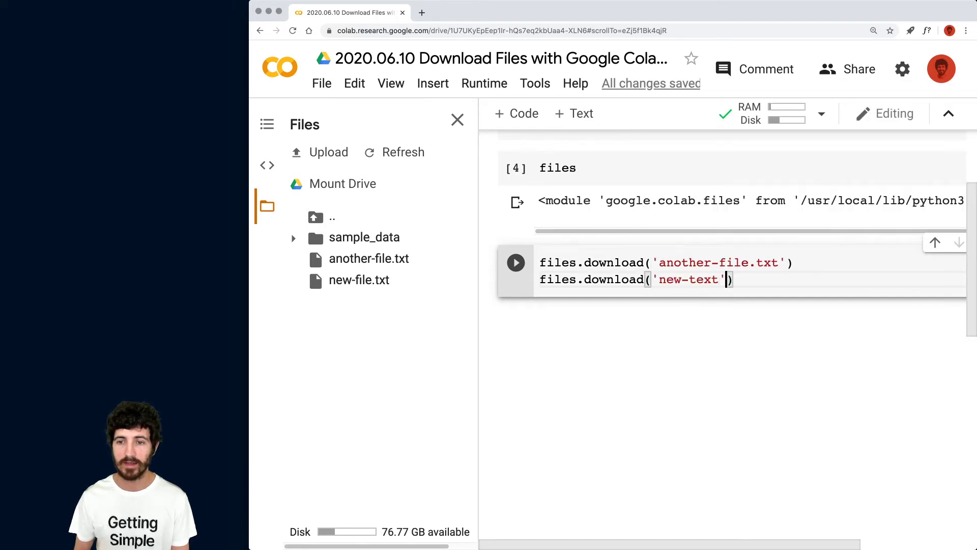
type(".txt")
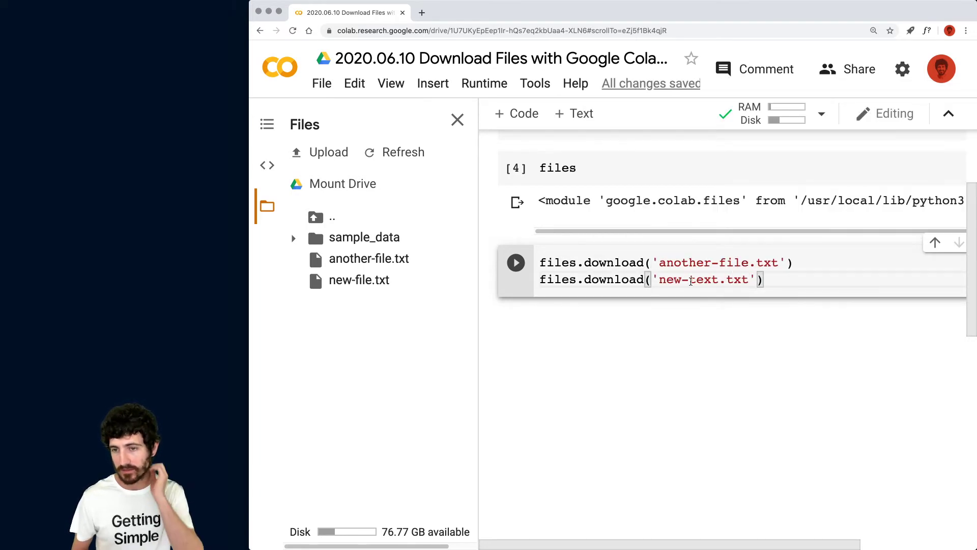
Step: Run the downloads, correct new-text.txt to new-file.txt after the FileNotFoundError, and rerun
left_click(515, 262)
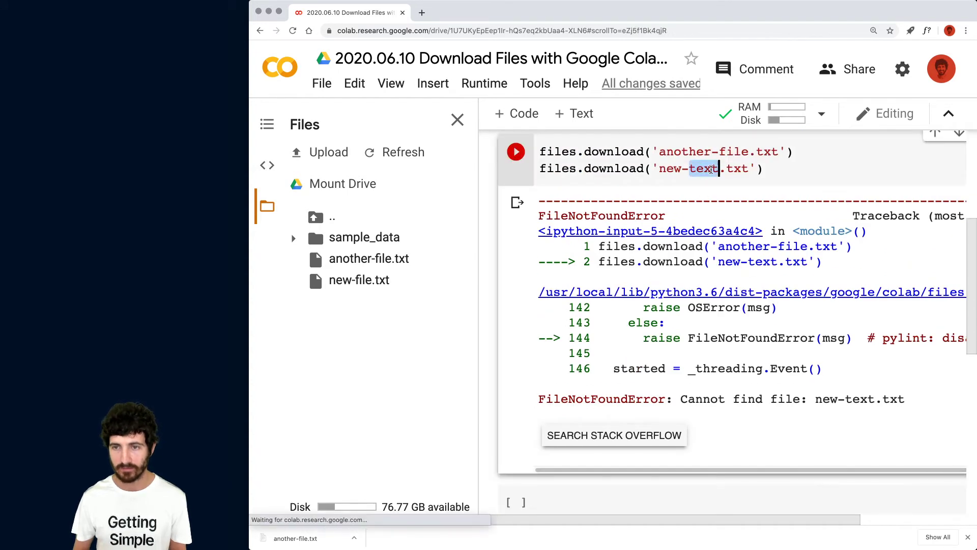
left_click(515, 151)
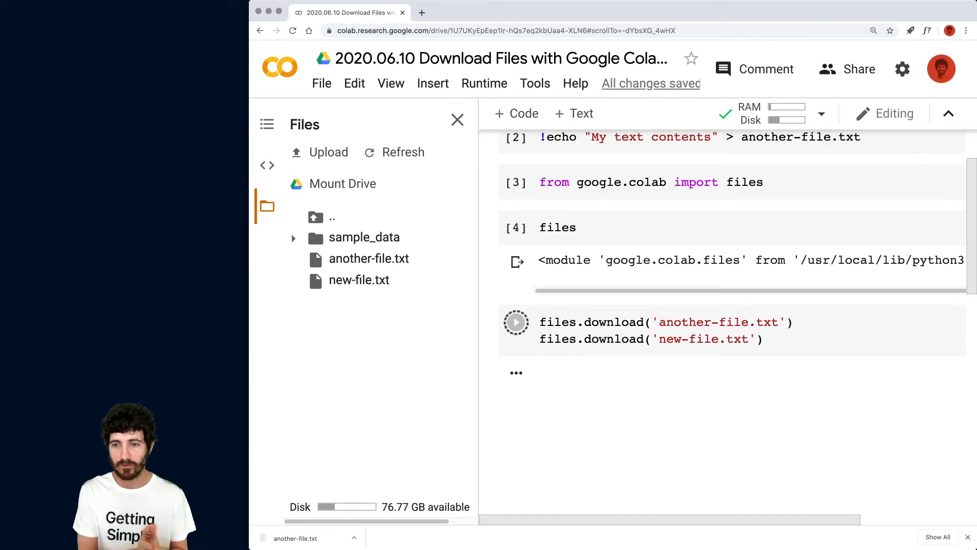
left_click(516, 322)
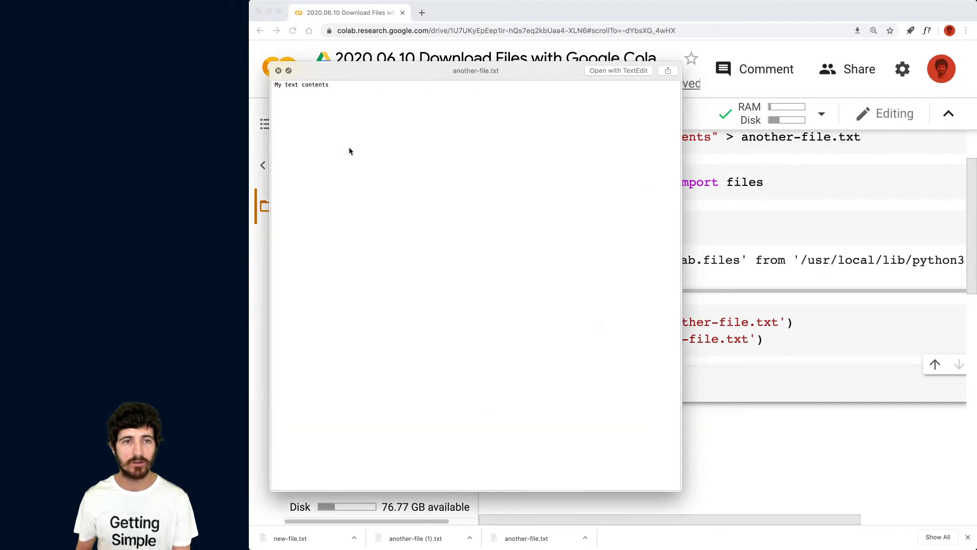
mouse_move(317, 99)
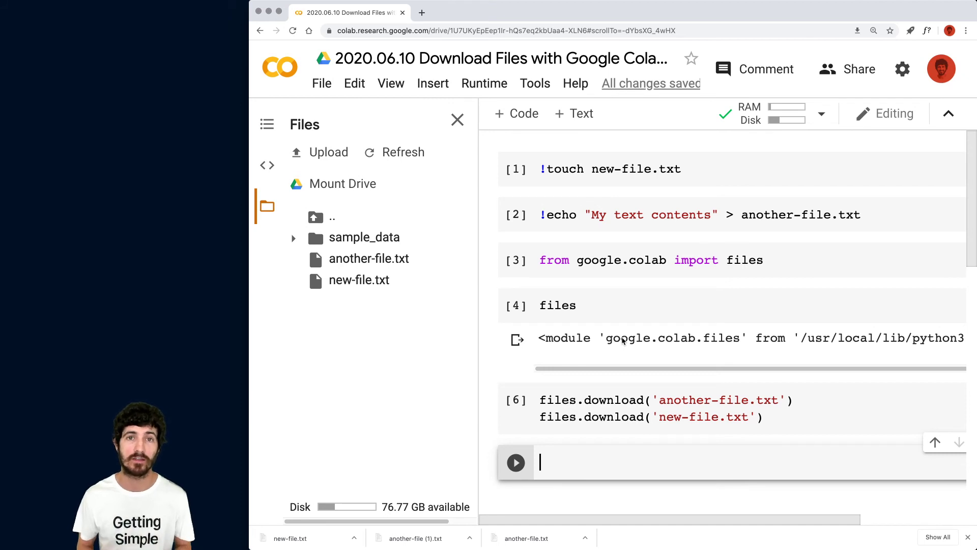
mouse_move(333, 183)
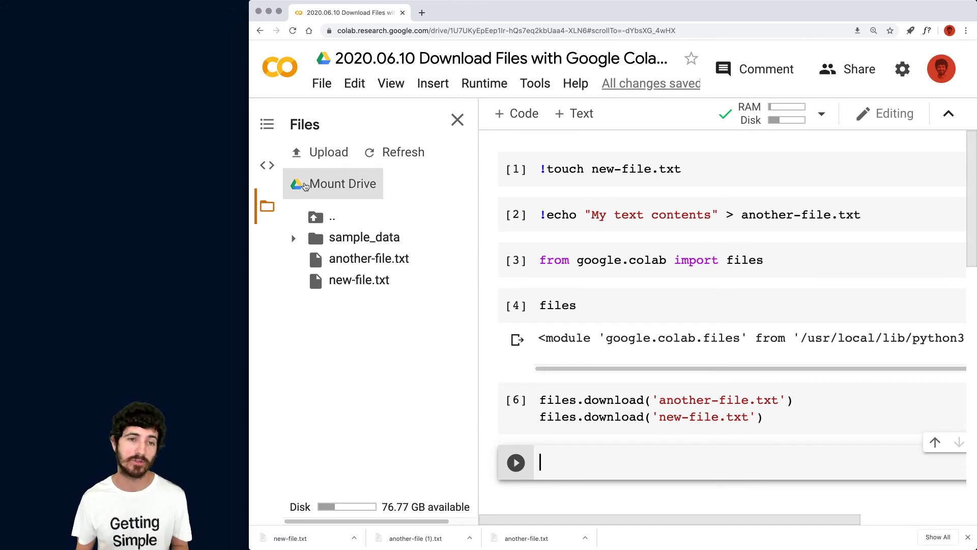
mouse_move(320, 183)
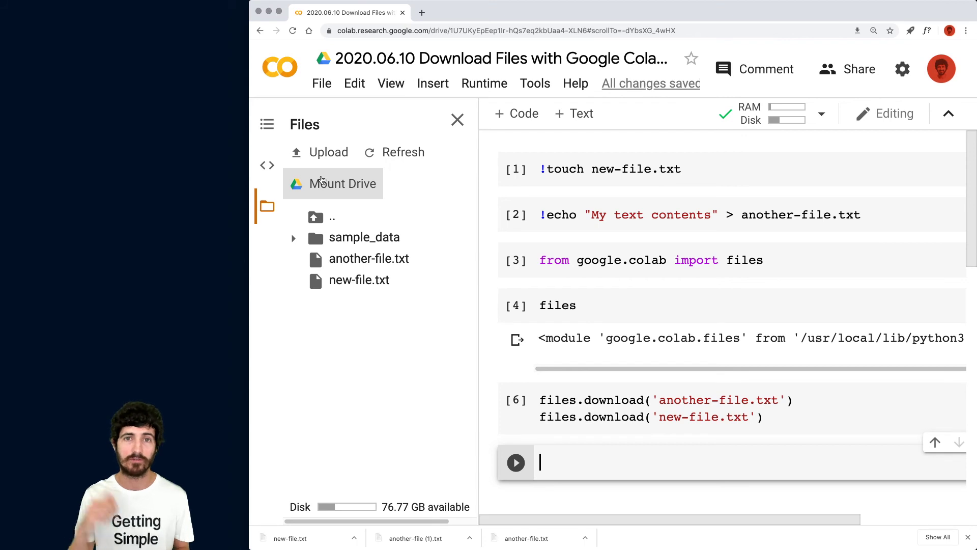